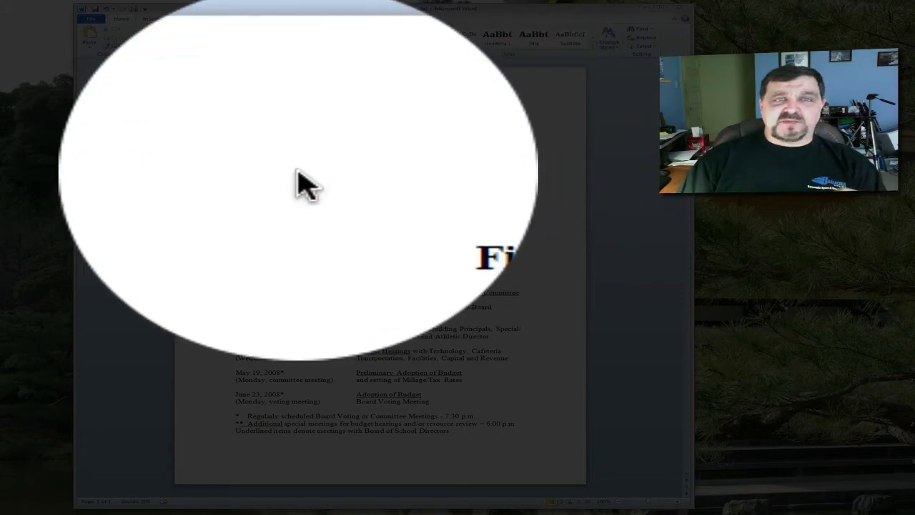
mouse_move(390, 125)
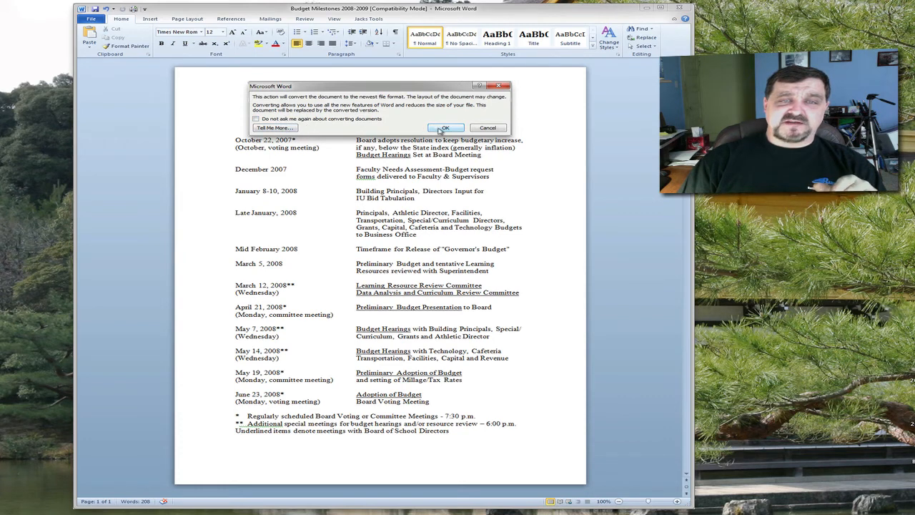
Confirm the conversion prompt so Budget Milestones 2008-2009 leaves Compatibility Mode.
click(445, 128)
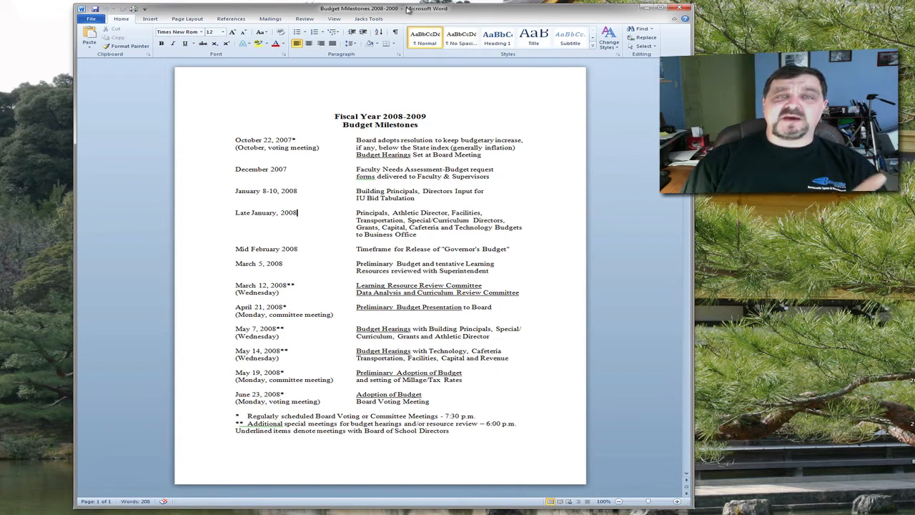
click(91, 19)
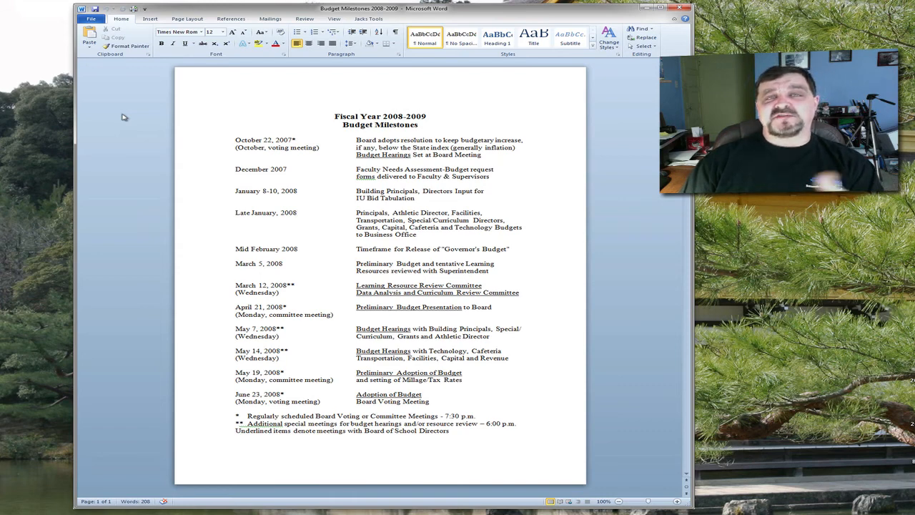
click(298, 212)
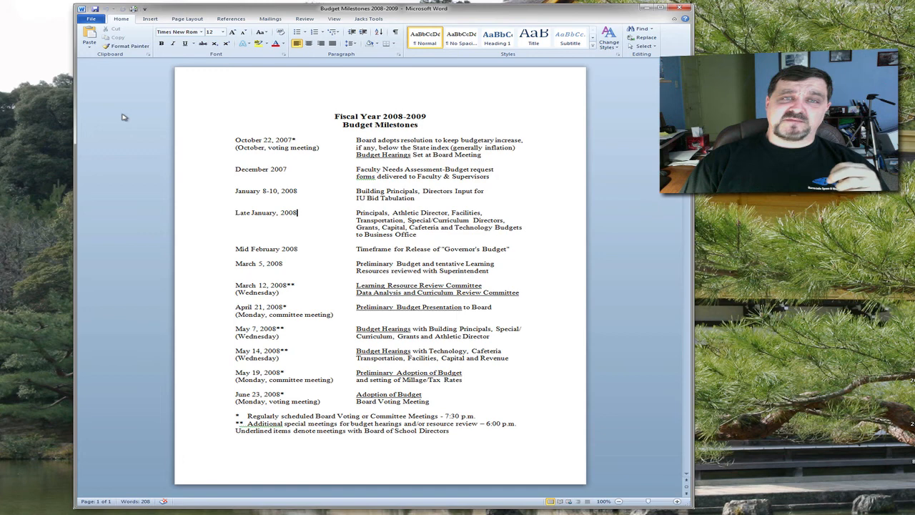